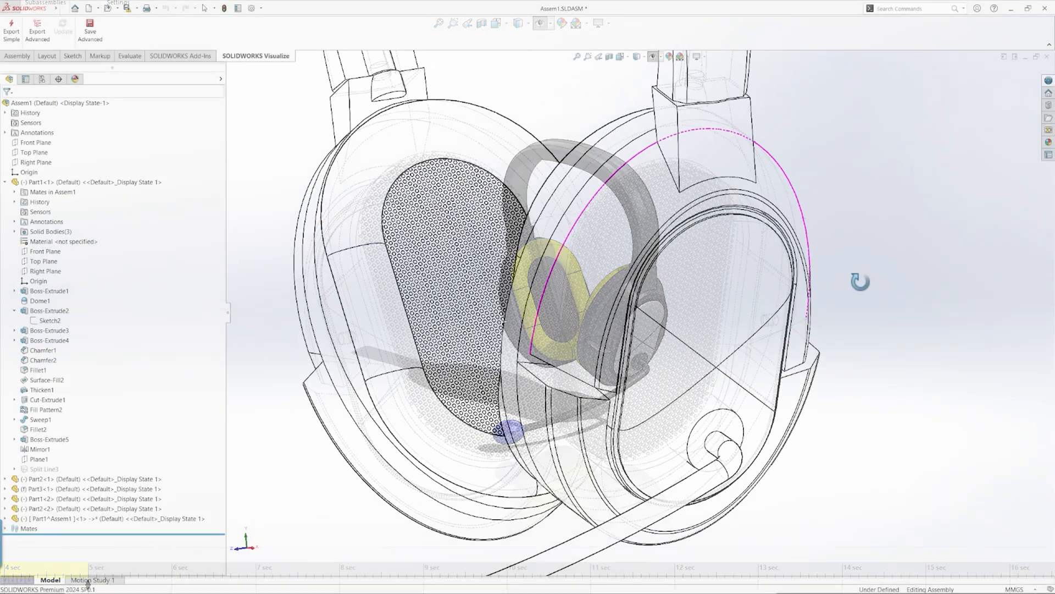
# Step: Highlight the Boss-Extrude2 feature in the model tree and scroll down
pyautogui.click(49, 310)
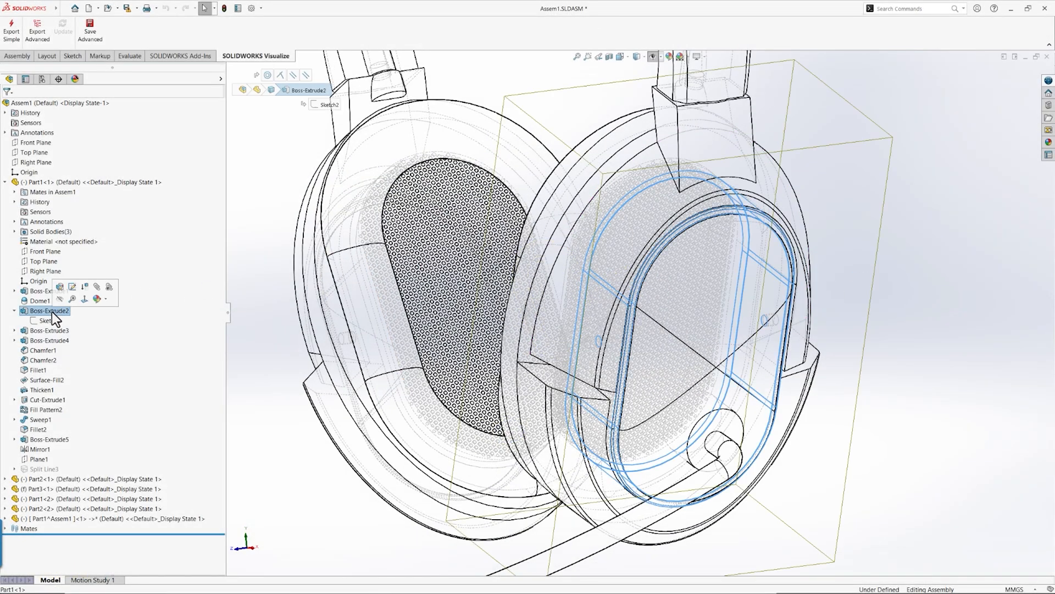
pyautogui.click(48, 320)
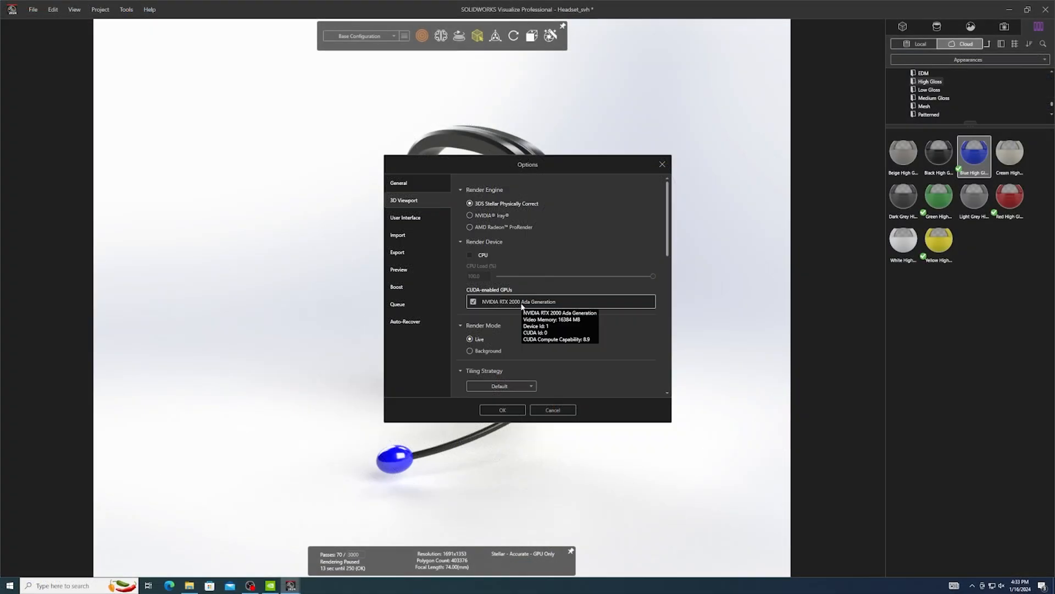
pyautogui.scroll(-3)
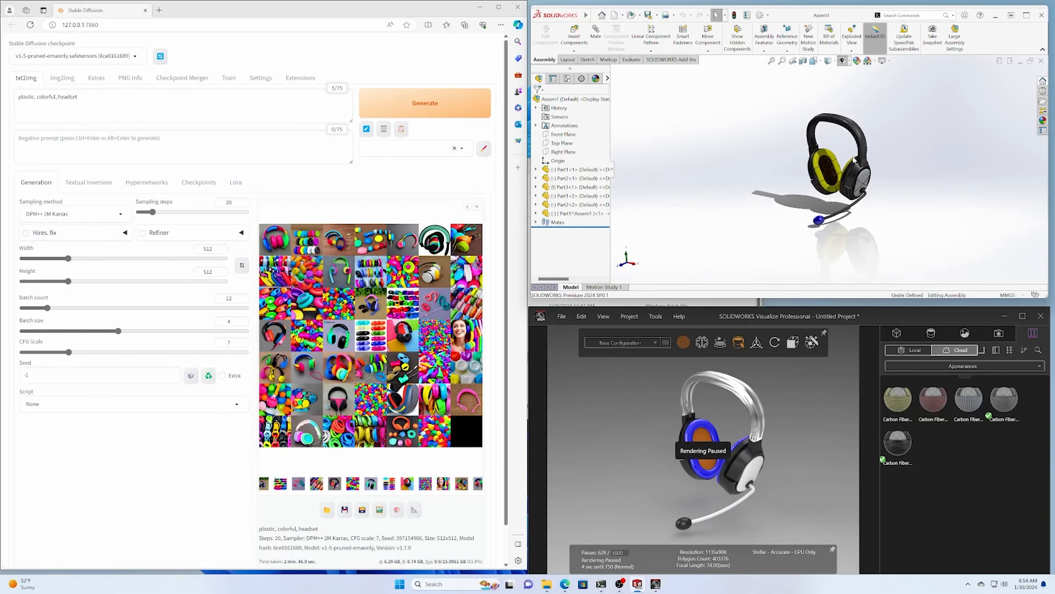
# Step: Work in Stable Diffusion WebUI toward the 'plastic, colorful, headset' concept image grid
pyautogui.moveTo(835, 168); pyautogui.dragTo(855, 195)
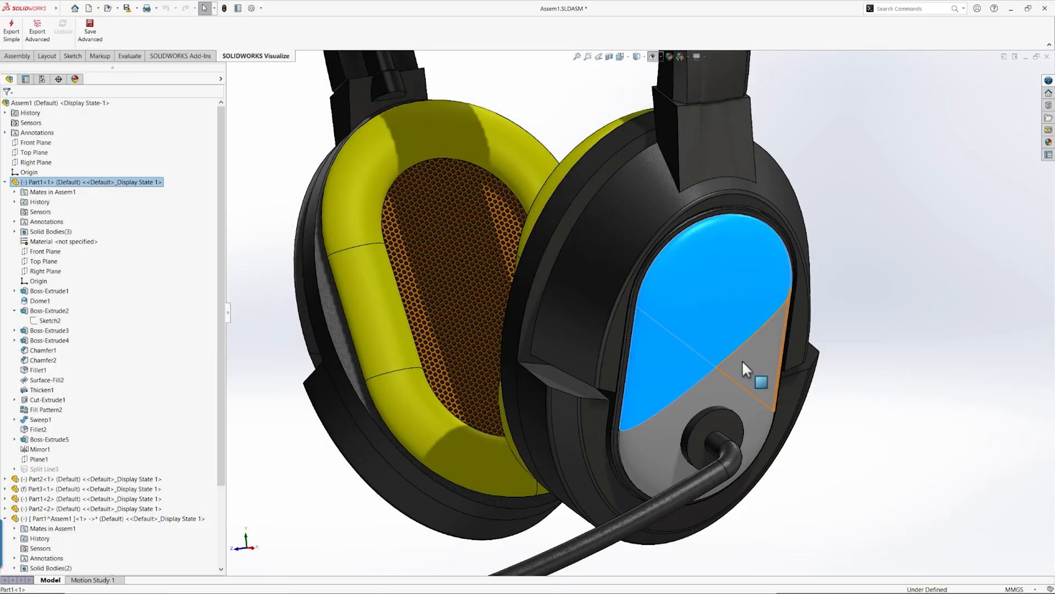
pyautogui.click(256, 56)
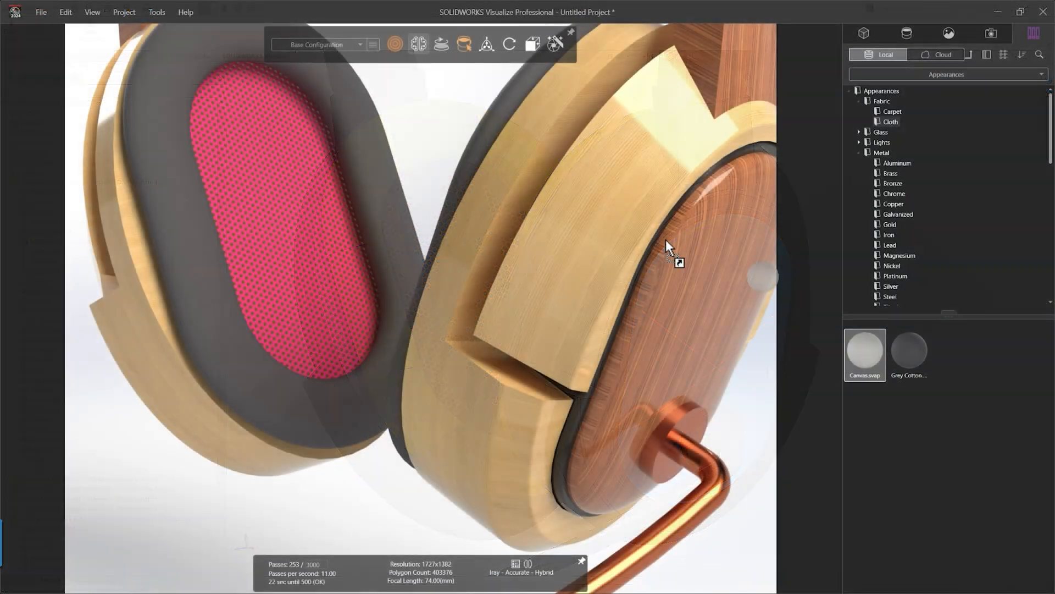